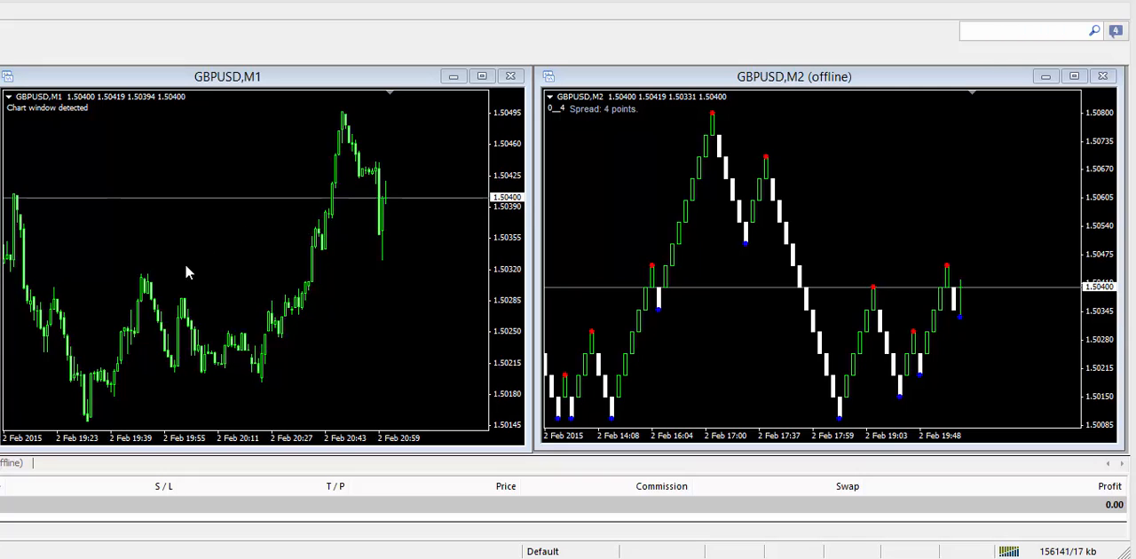
mouse_move(460, 321)
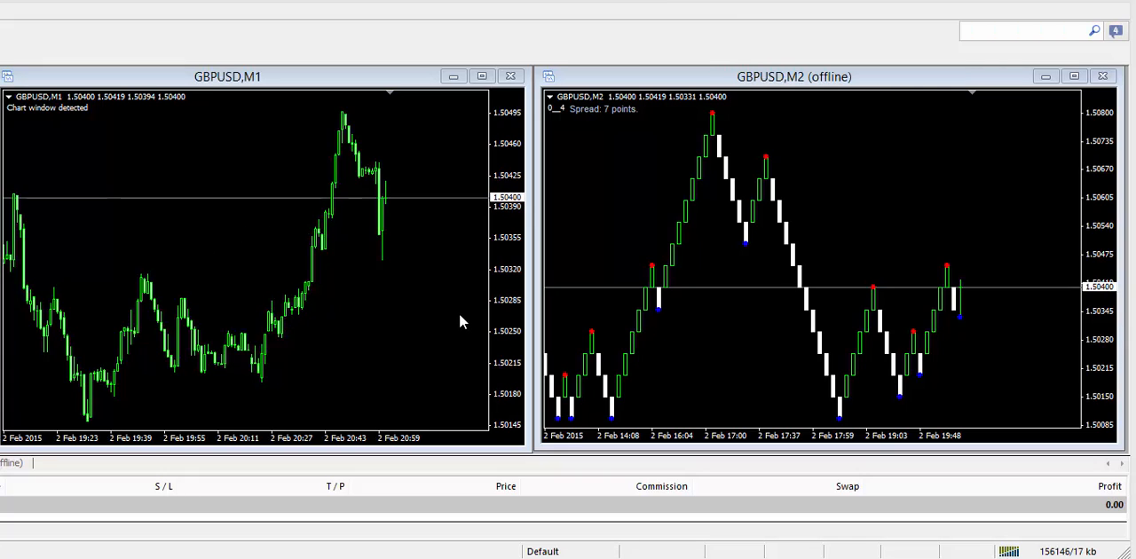
mouse_move(898, 337)
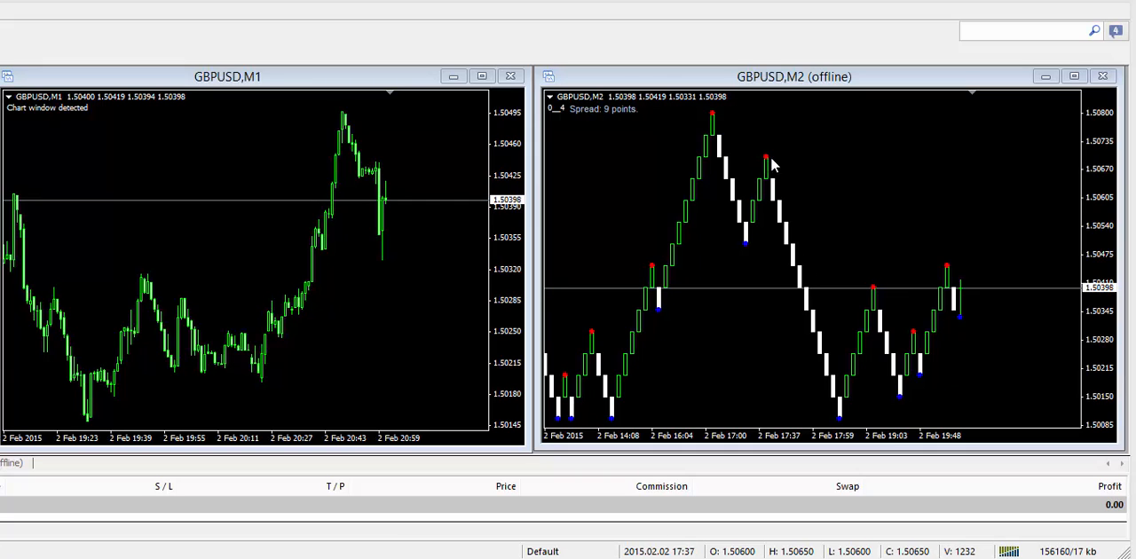
mouse_move(735, 252)
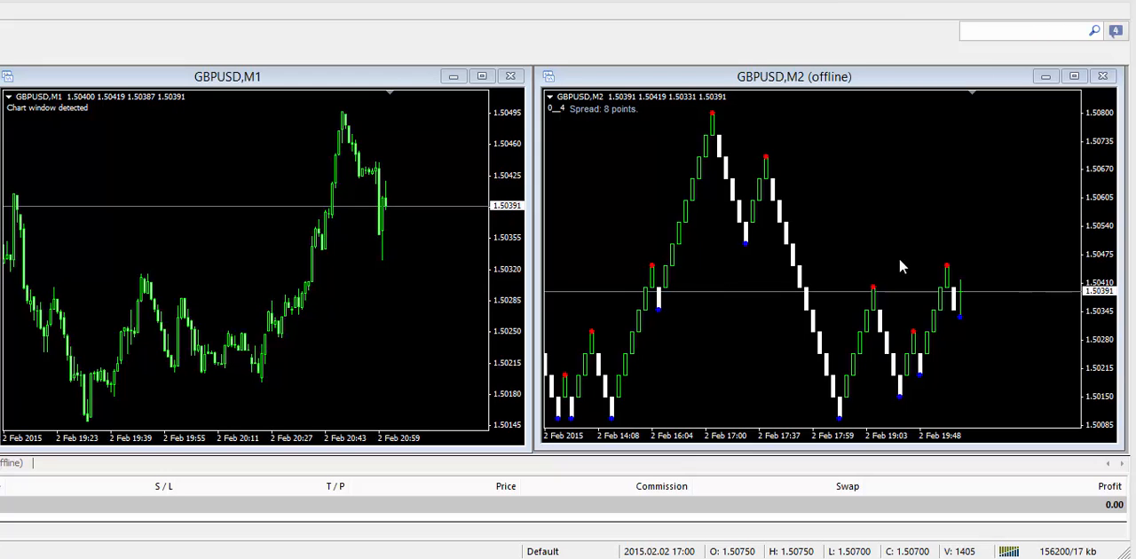
mouse_move(926, 263)
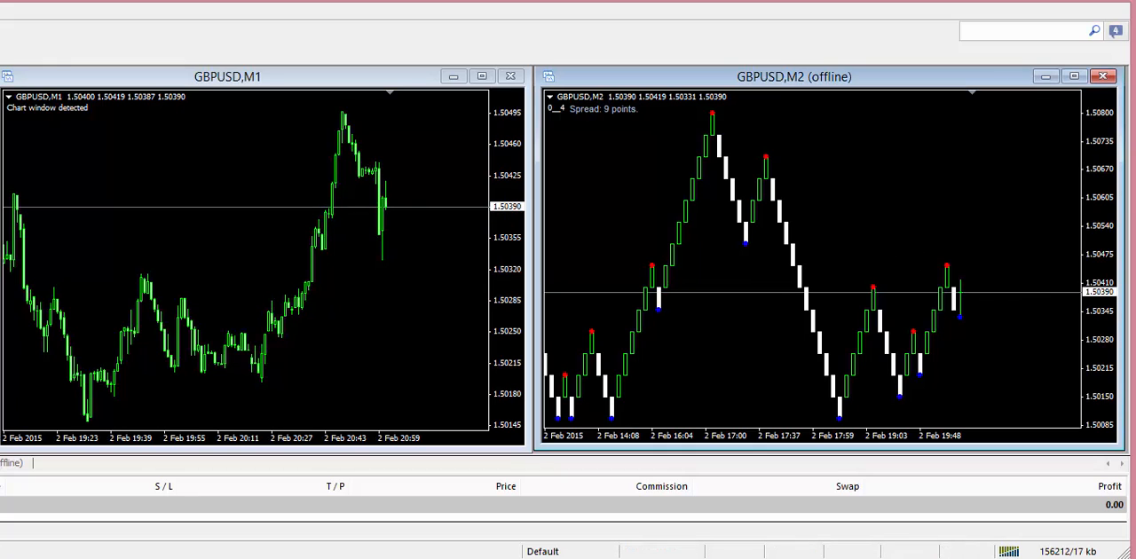
mouse_move(603, 362)
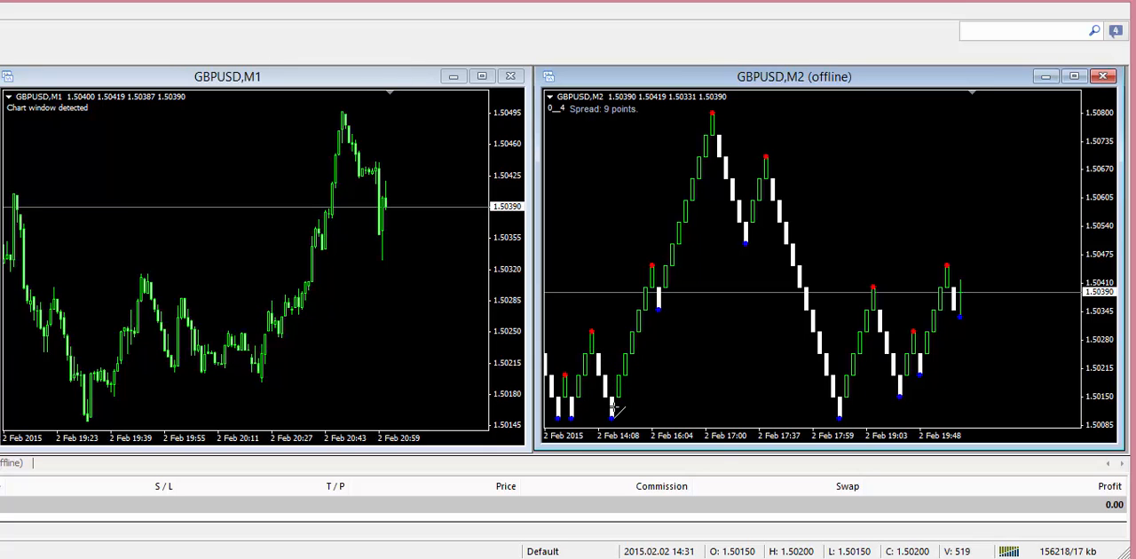
Step: Draw a steep rising trend line under the early Renko uptrend, then delete it
drag(613, 408, 807, 89)
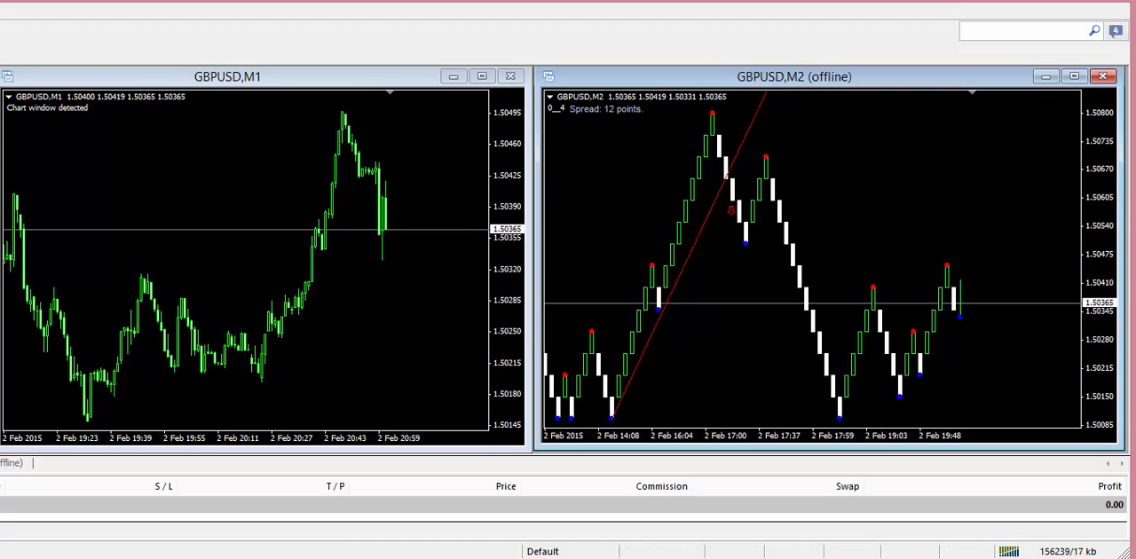
mouse_move(522, 256)
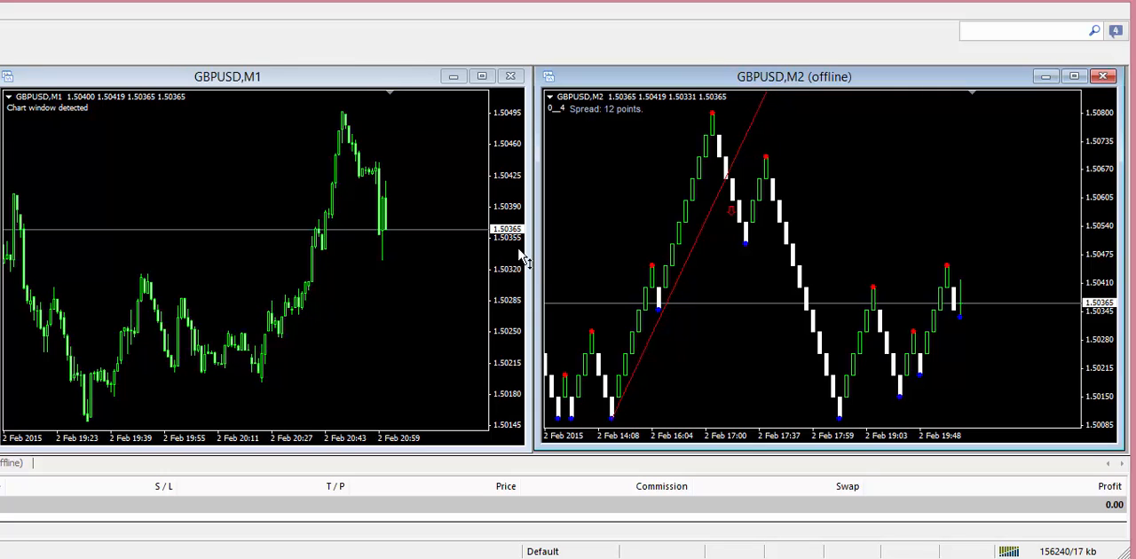
mouse_move(696, 245)
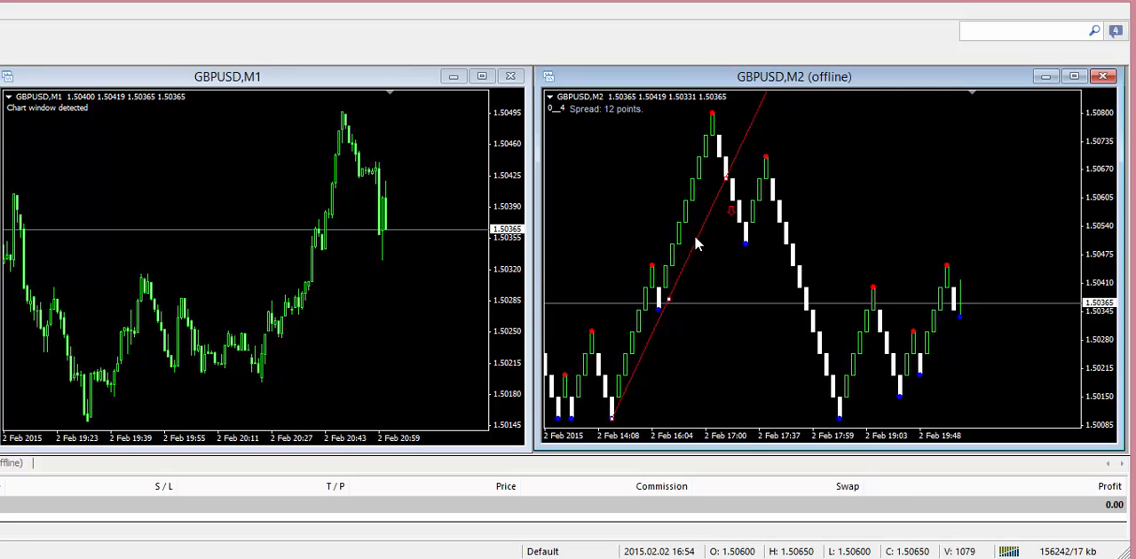
right_click(696, 245)
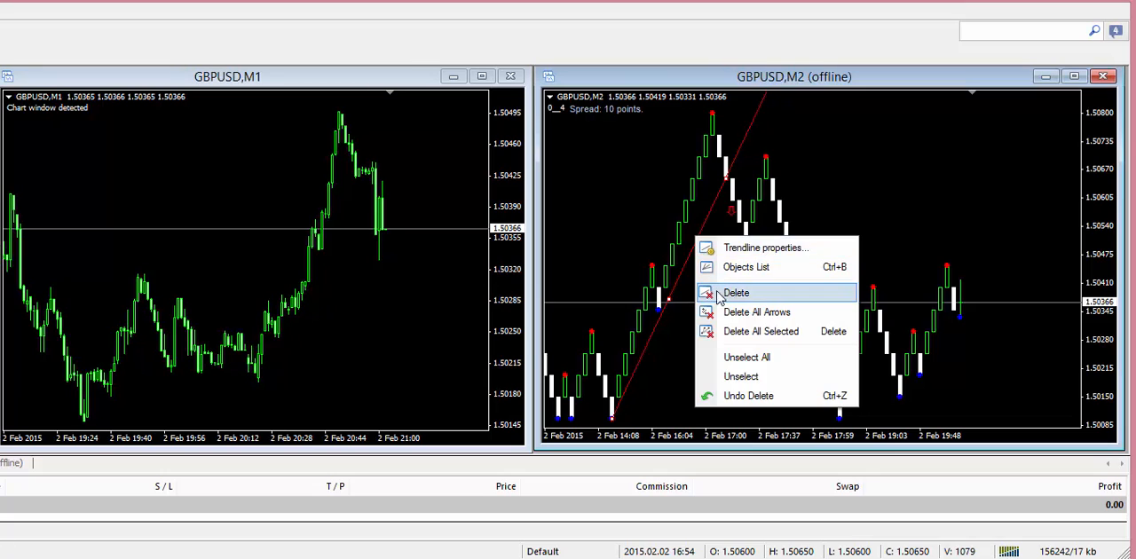
click(735, 293)
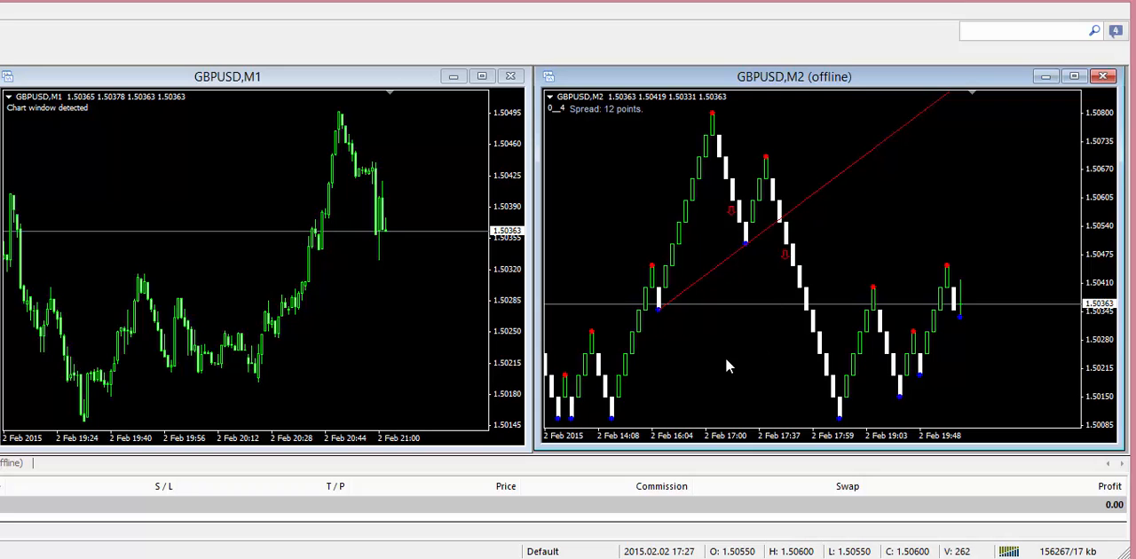
mouse_move(799, 199)
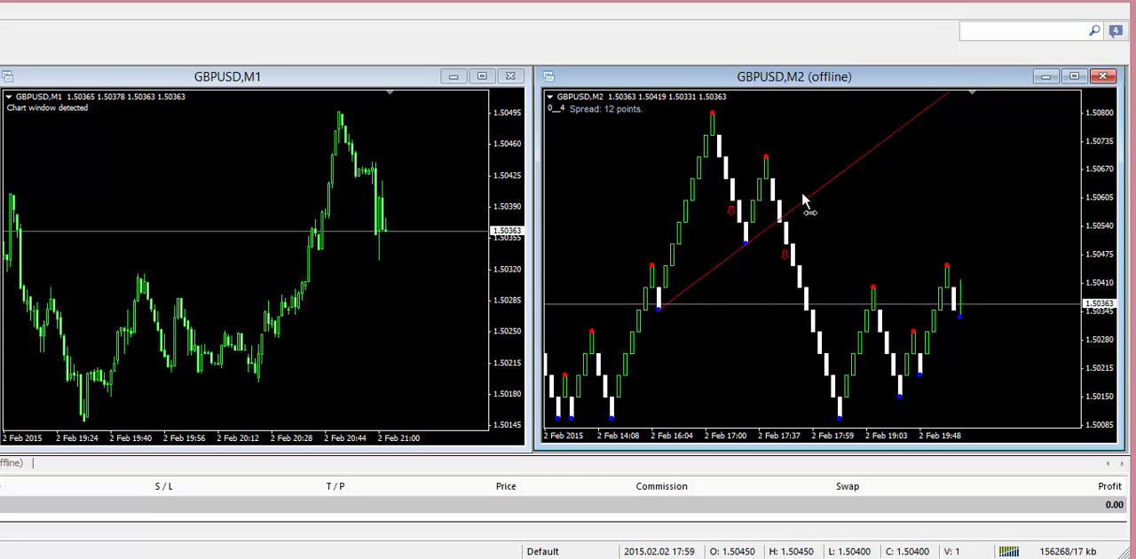
Step: Bring up the context menu on the shallower rising trend line to remove it
right_click(802, 199)
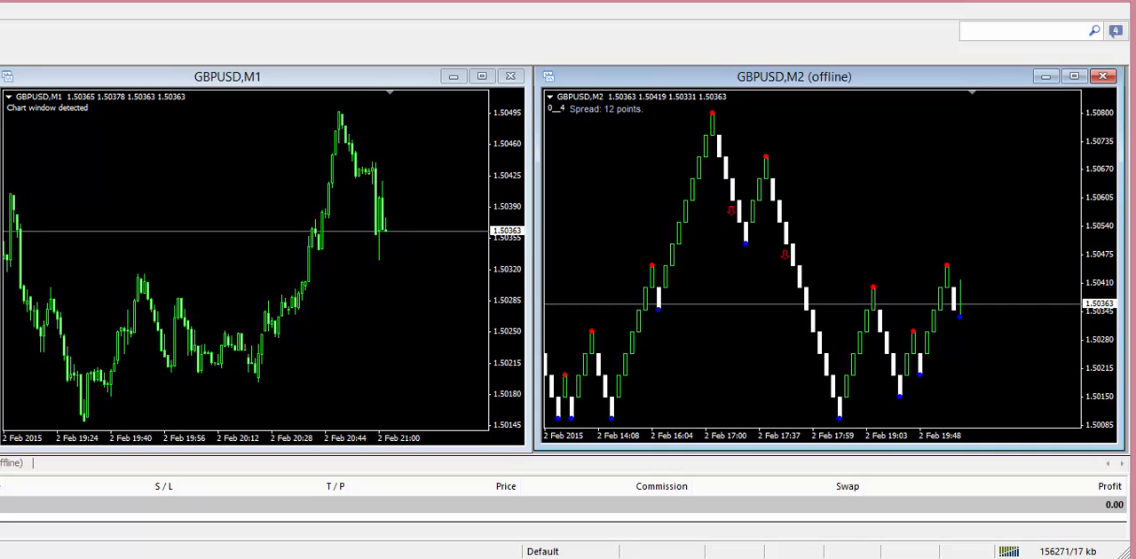
mouse_move(712, 126)
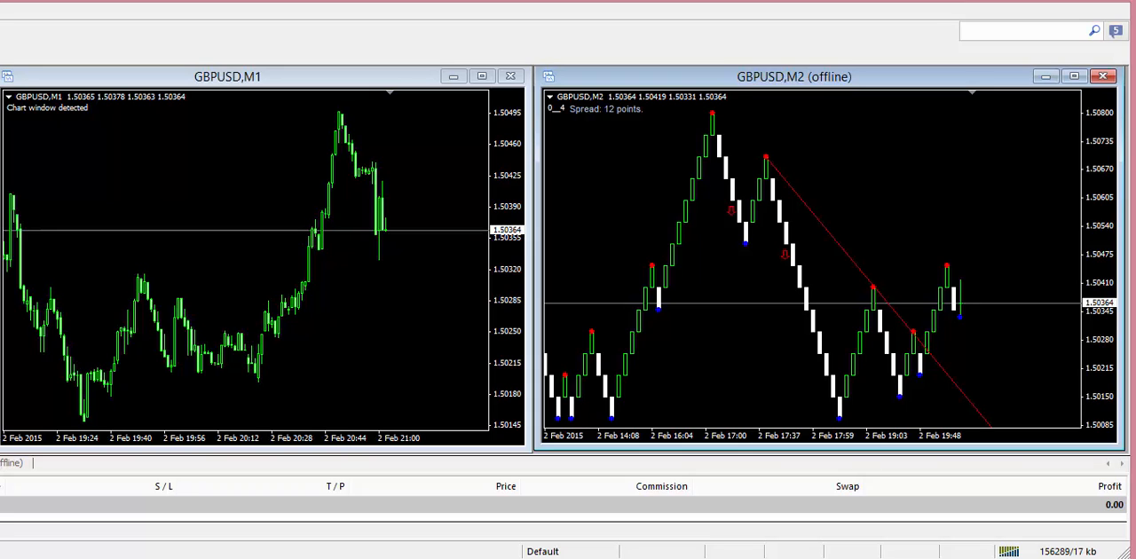
mouse_move(914, 302)
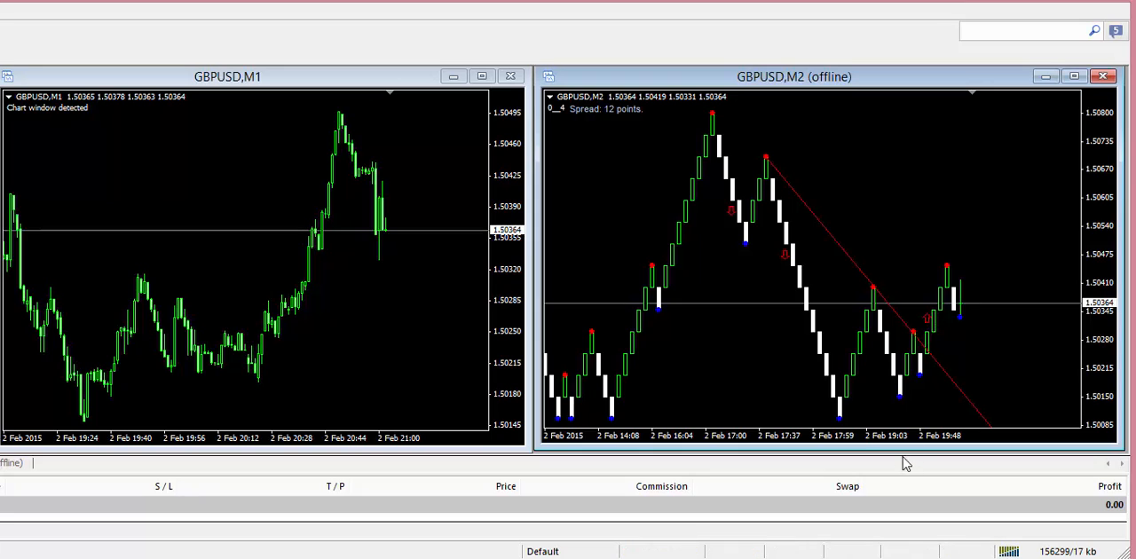
mouse_move(861, 430)
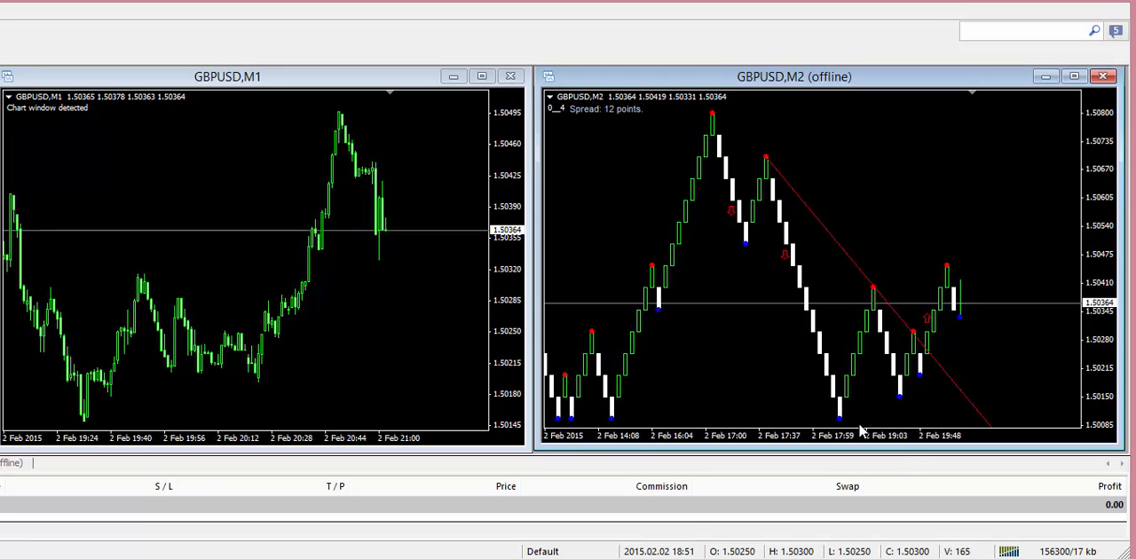
mouse_move(866, 422)
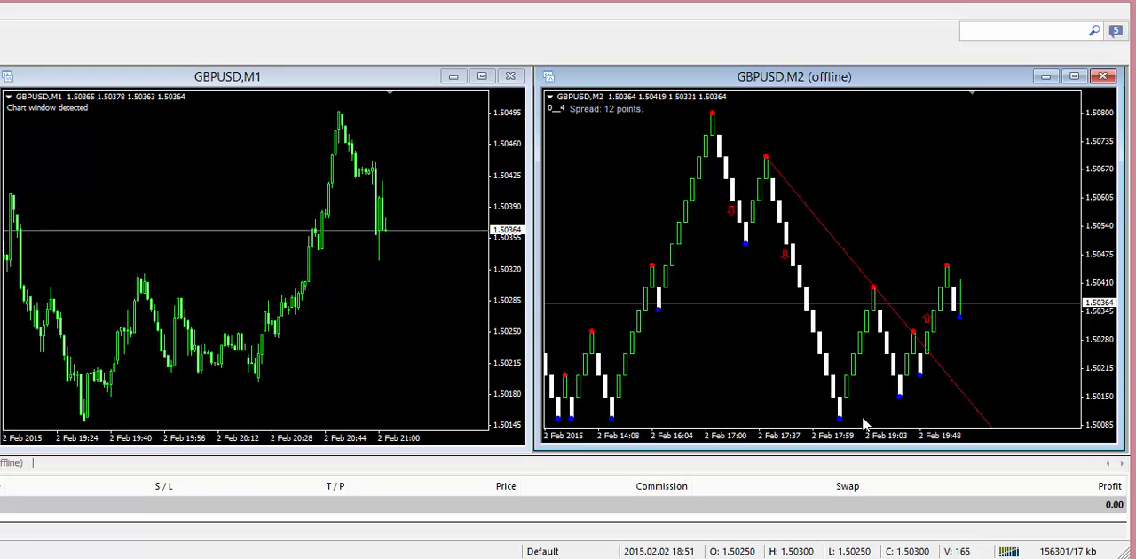
mouse_move(855, 245)
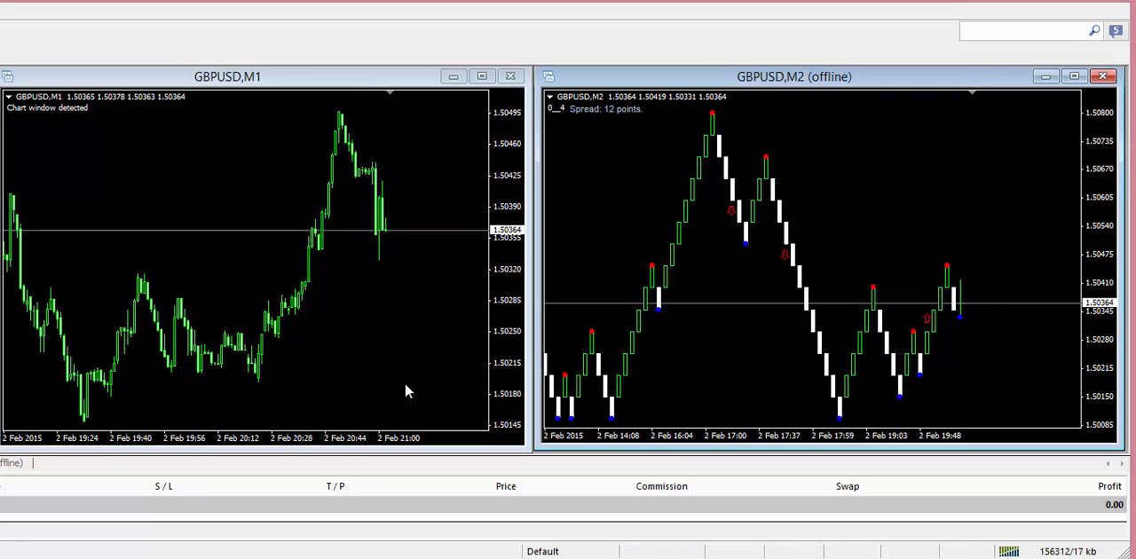
mouse_move(572, 382)
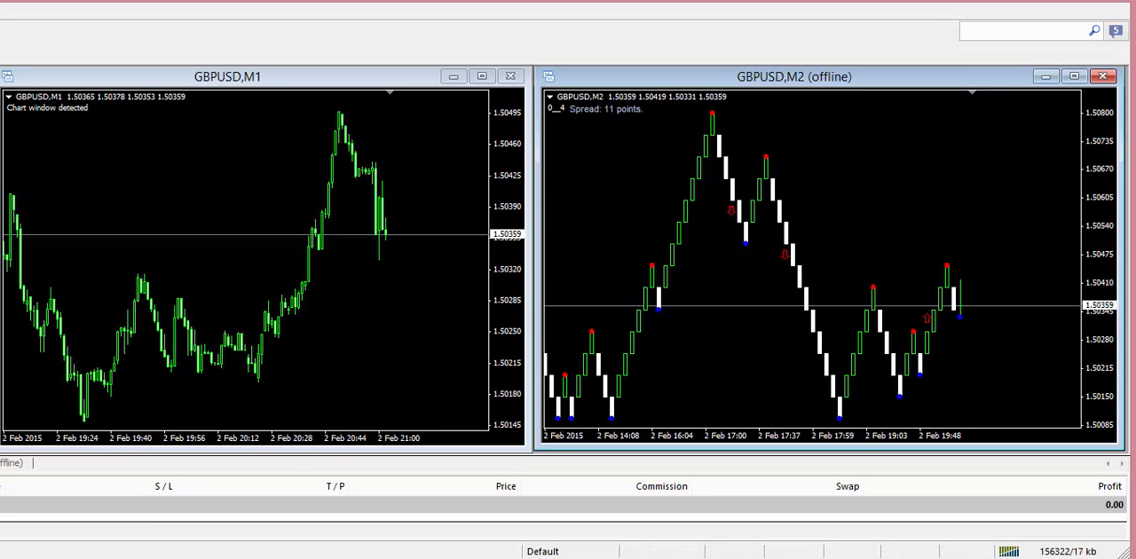
mouse_move(689, 240)
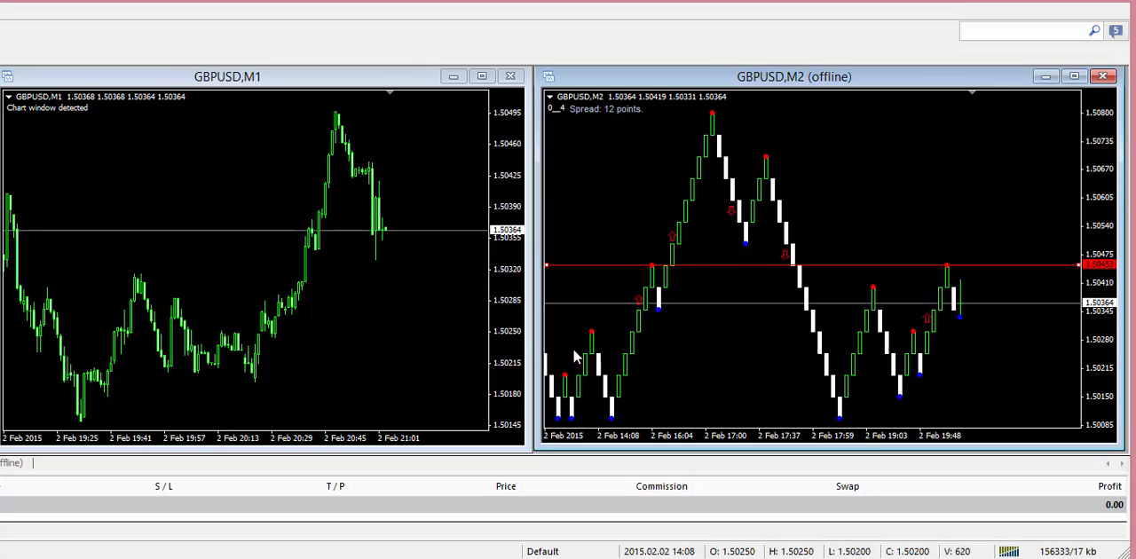
mouse_move(784, 277)
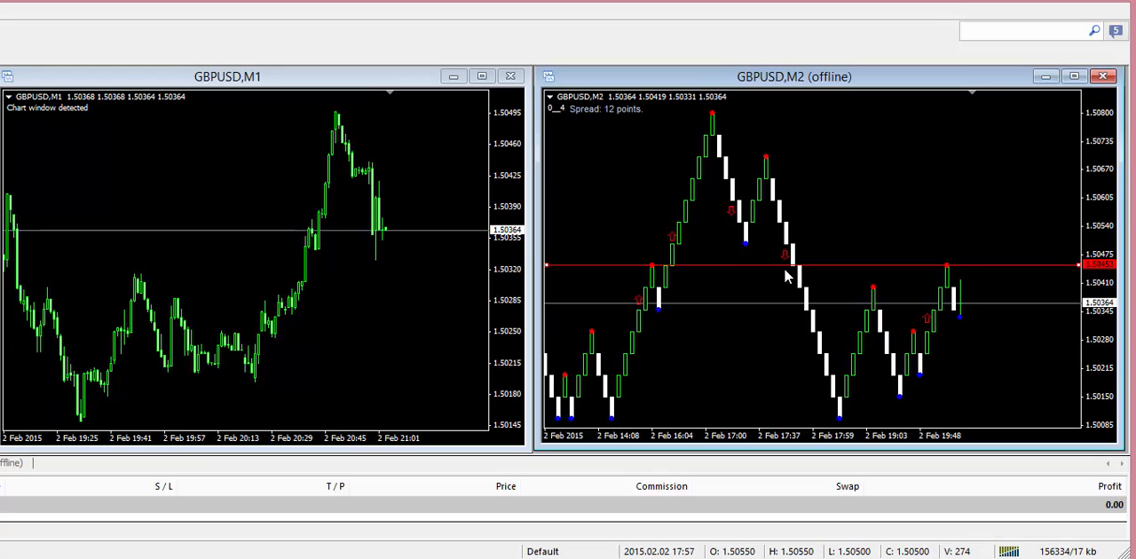
mouse_move(779, 270)
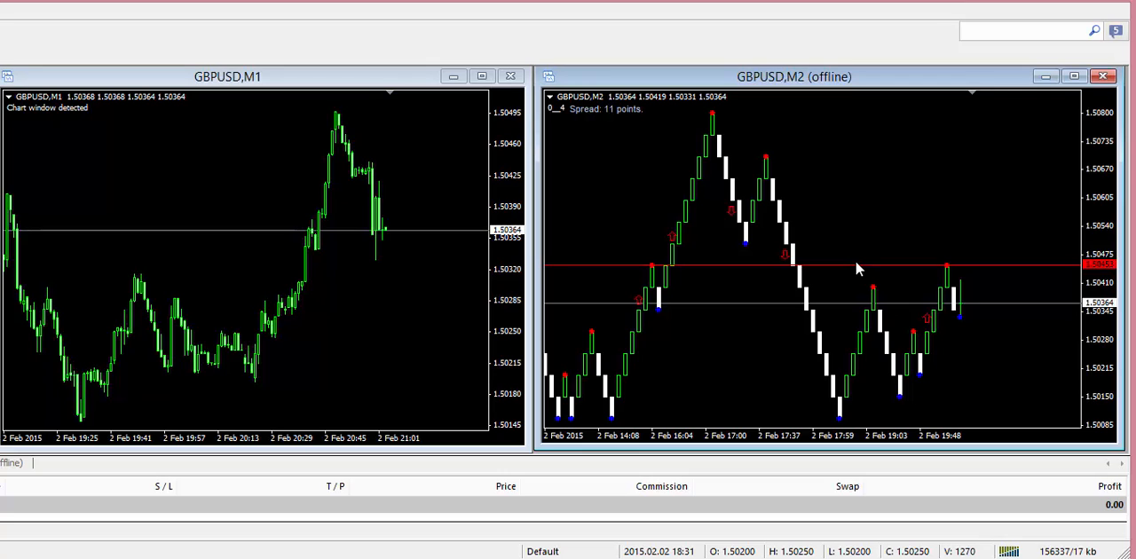
right_click(856, 270)
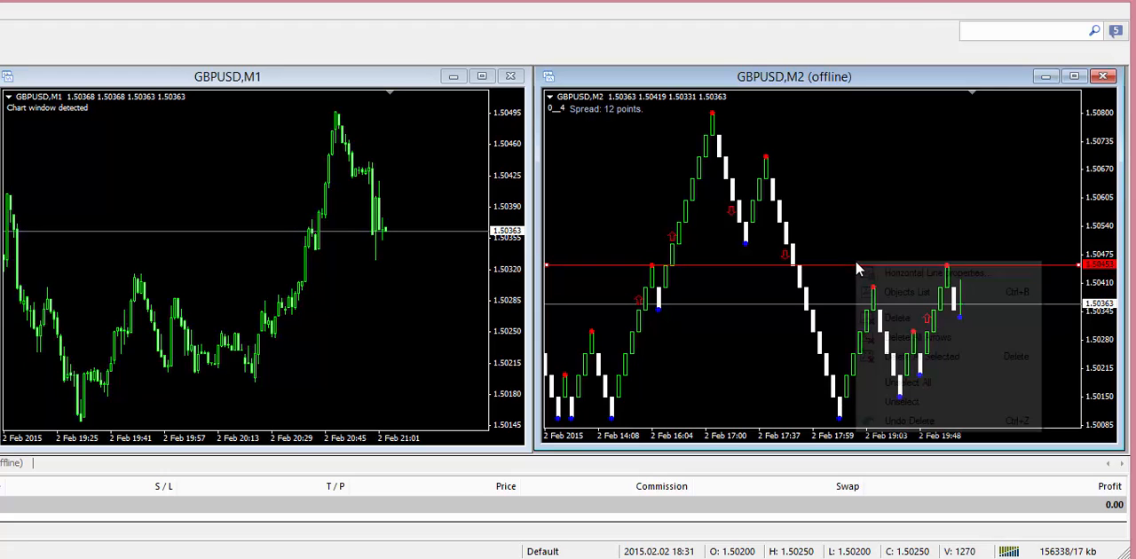
click(898, 316)
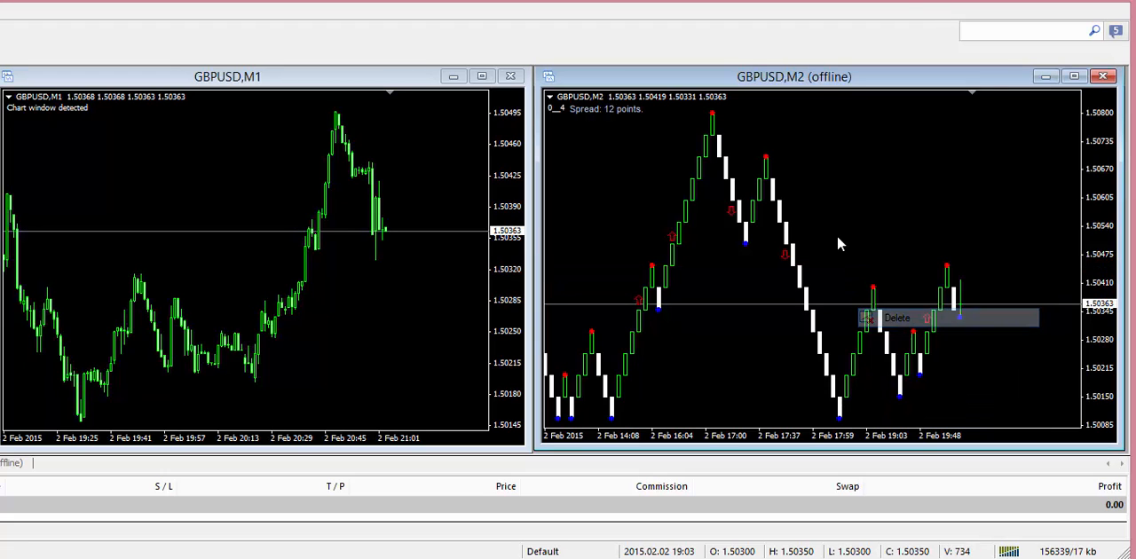